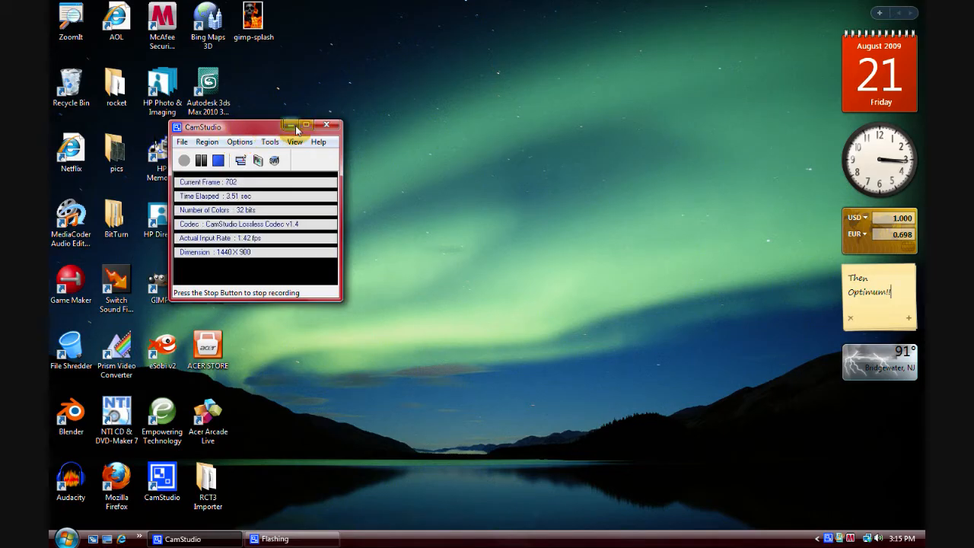
- Minimize the CamStudio recorder so only the desktop shortcuts remain visible
left_click(289, 124)
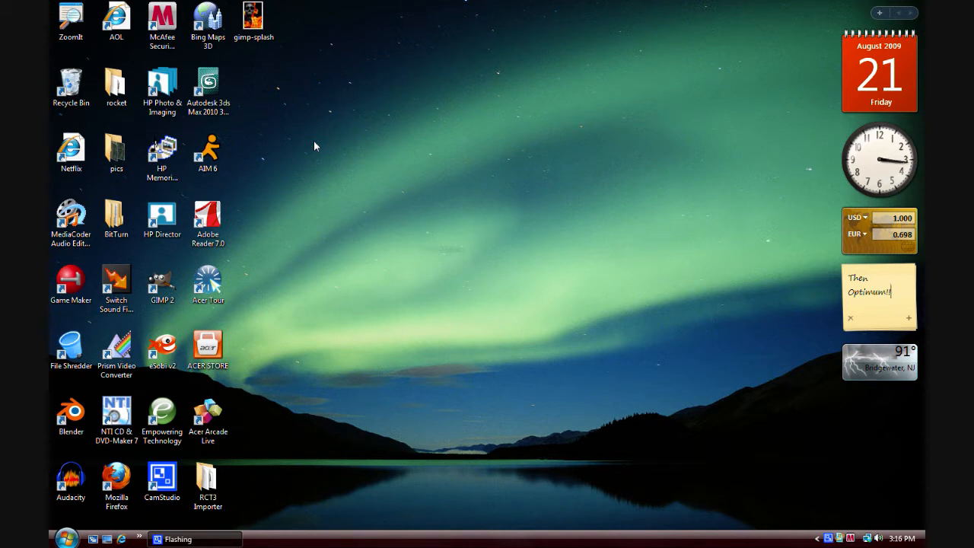
- Launch GIMP 2 from its desktop shortcut and let the splash screen load
left_click(207, 280)
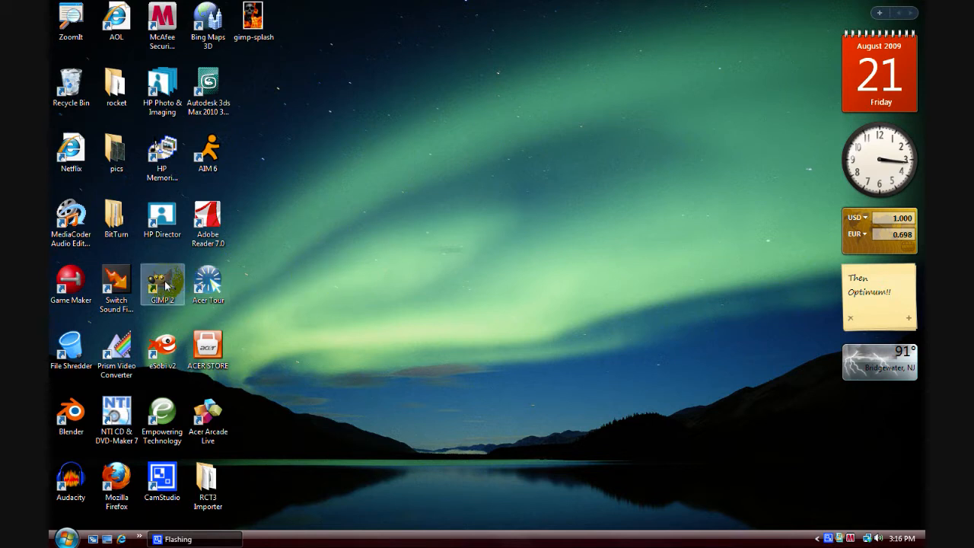
double_click(162, 284)
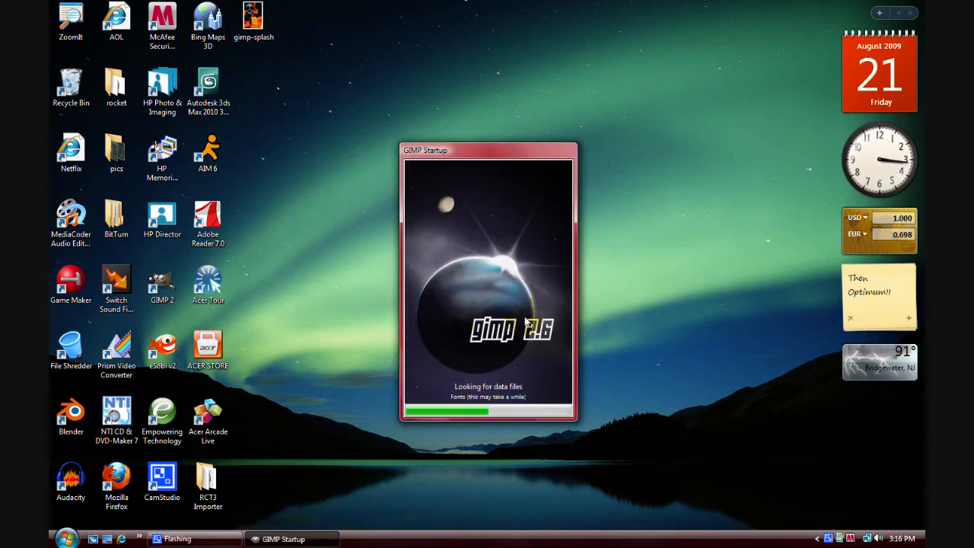
mouse_move(676, 240)
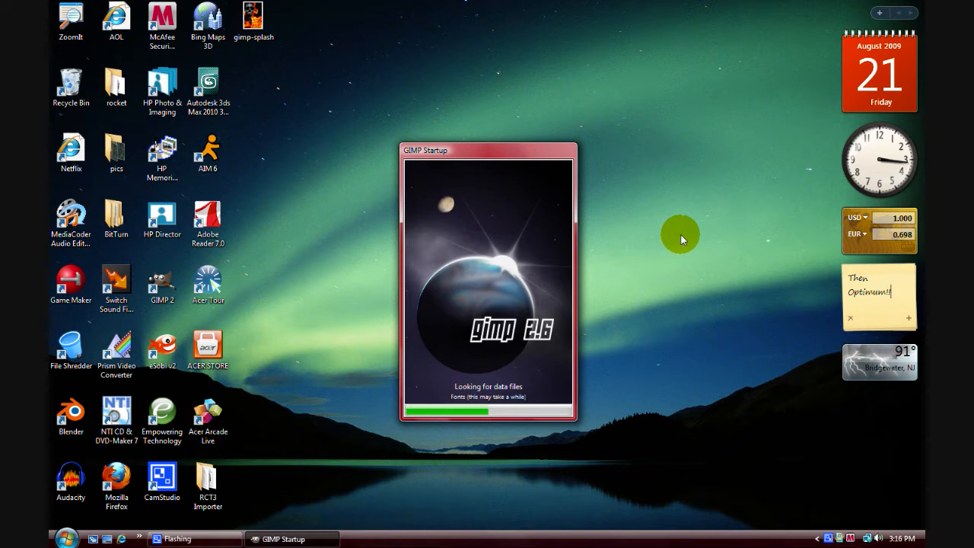
mouse_move(713, 204)
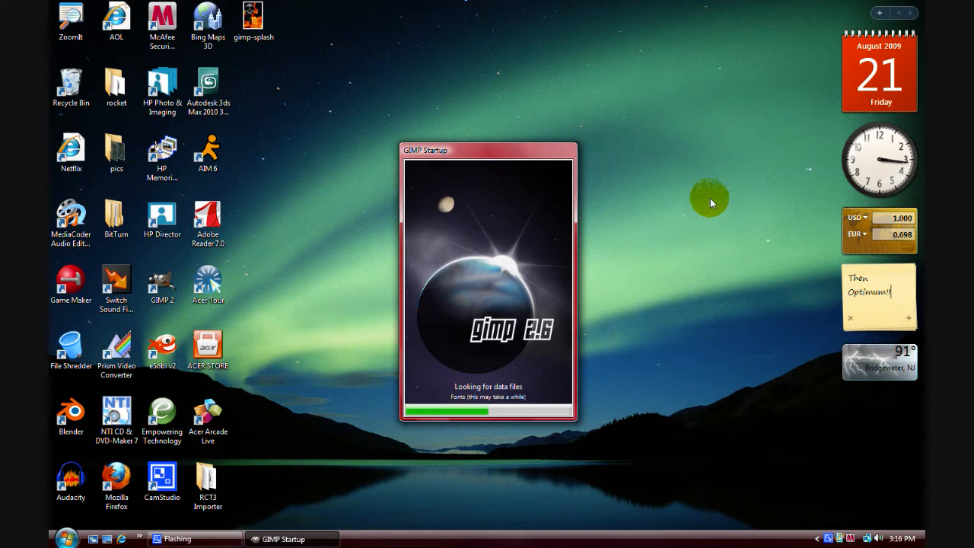
mouse_move(688, 211)
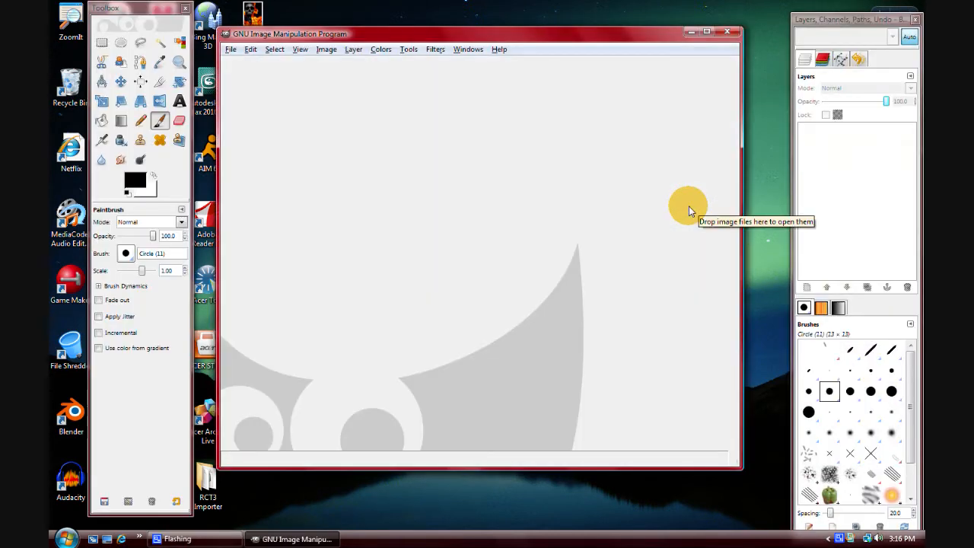
mouse_move(222, 114)
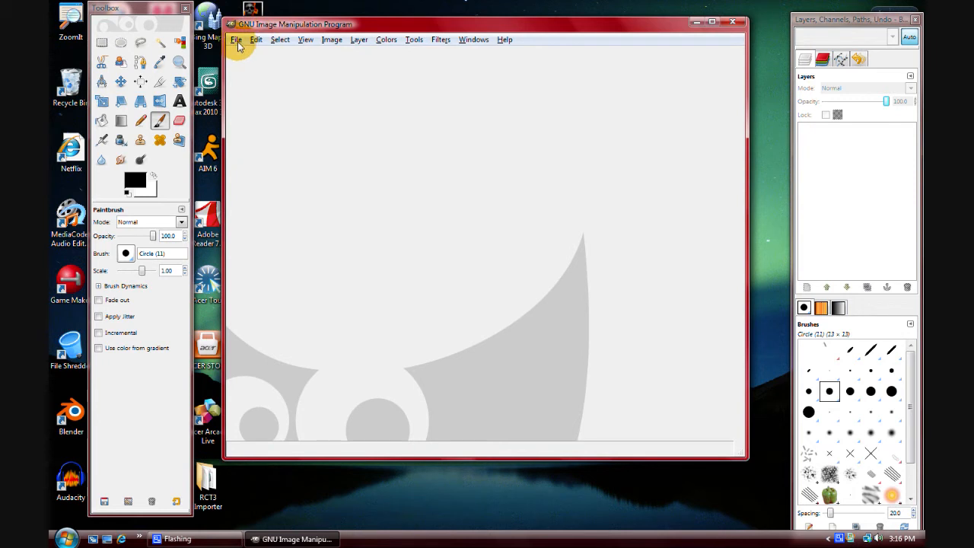
- In the Open Image dialog, browse C: > Program Files > GIMP-2.0 > share > gimp > 2.0 > images to gimp-splash.png
left_click(256, 39)
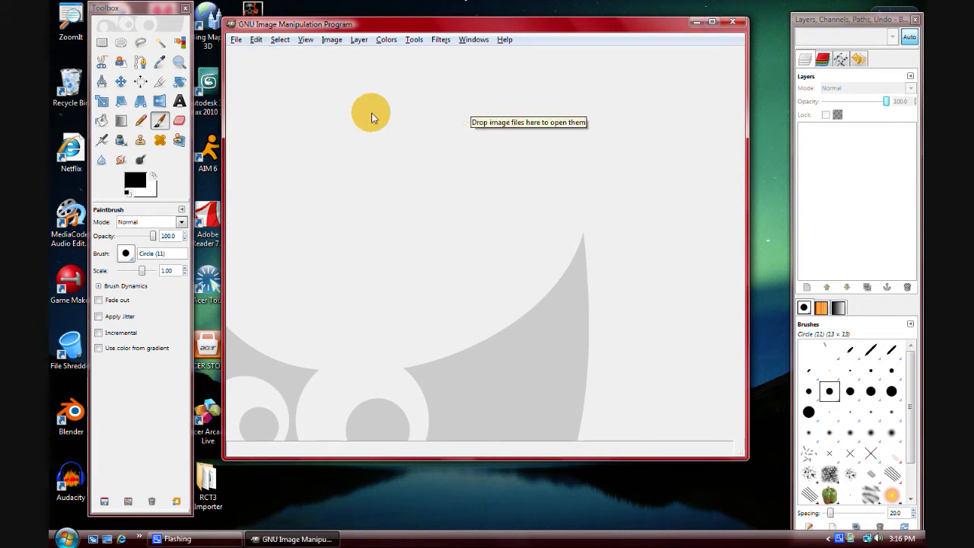
left_click(237, 39)
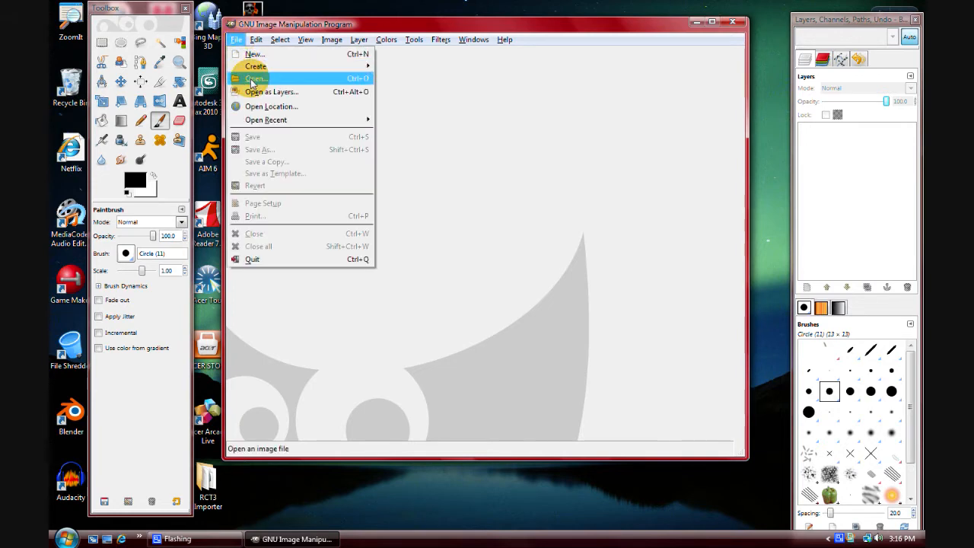
left_click(256, 79)
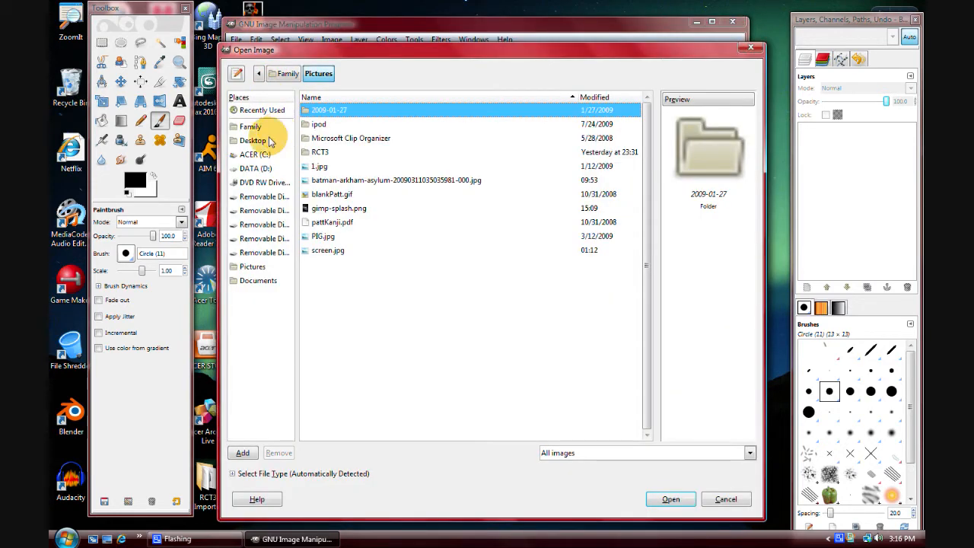
left_click(256, 156)
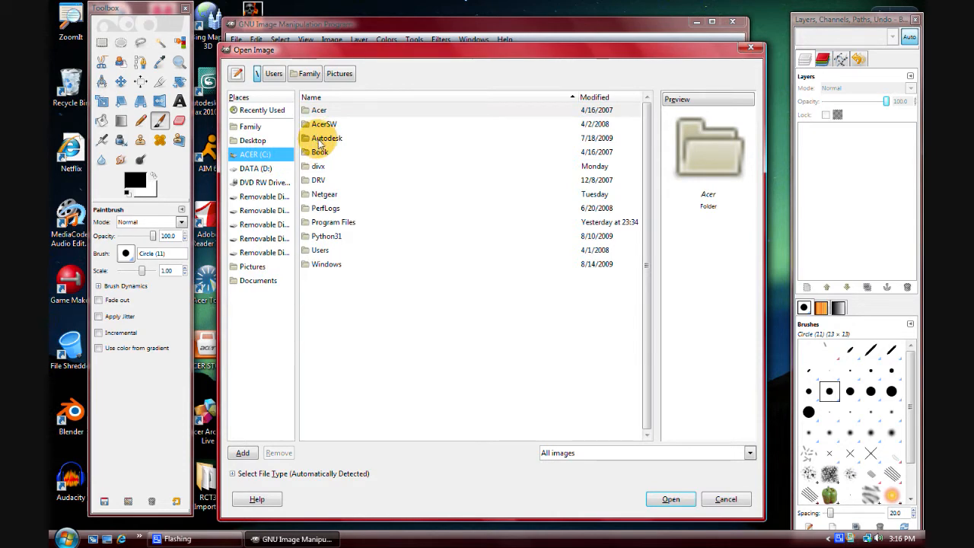
left_click(333, 223)
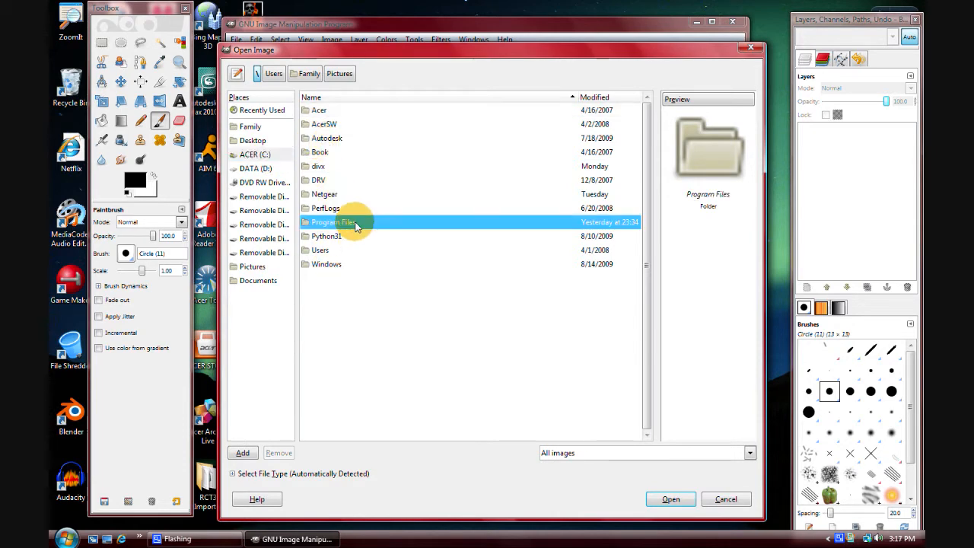
double_click(332, 222)
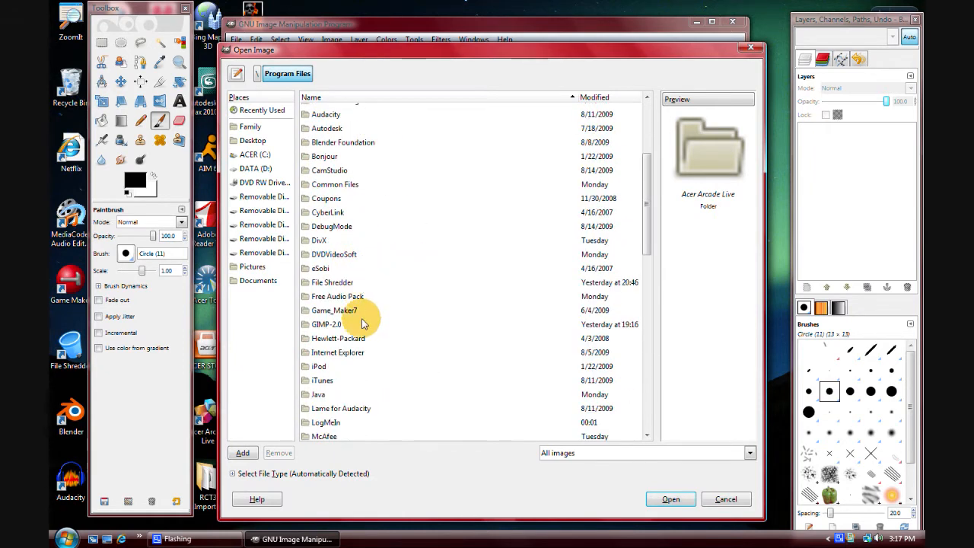
double_click(326, 324)
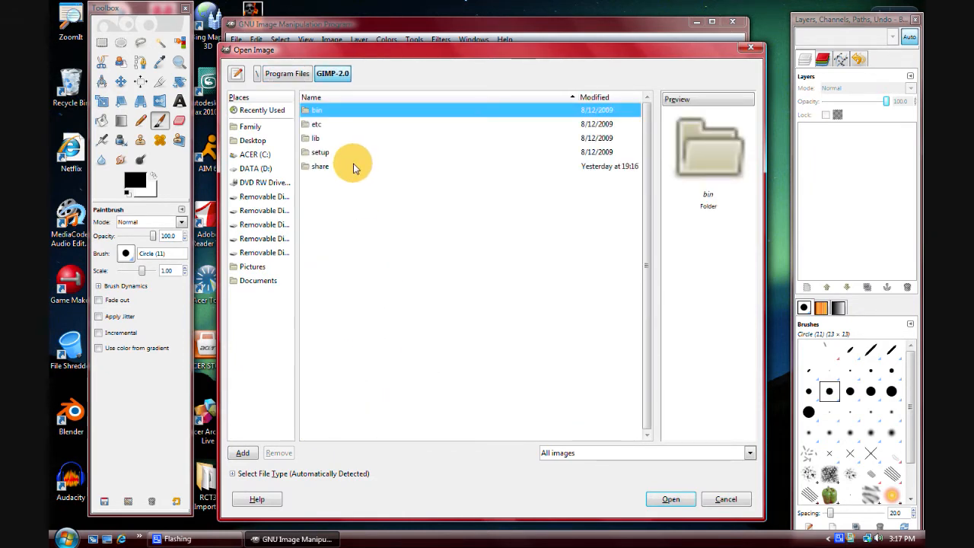
double_click(320, 166)
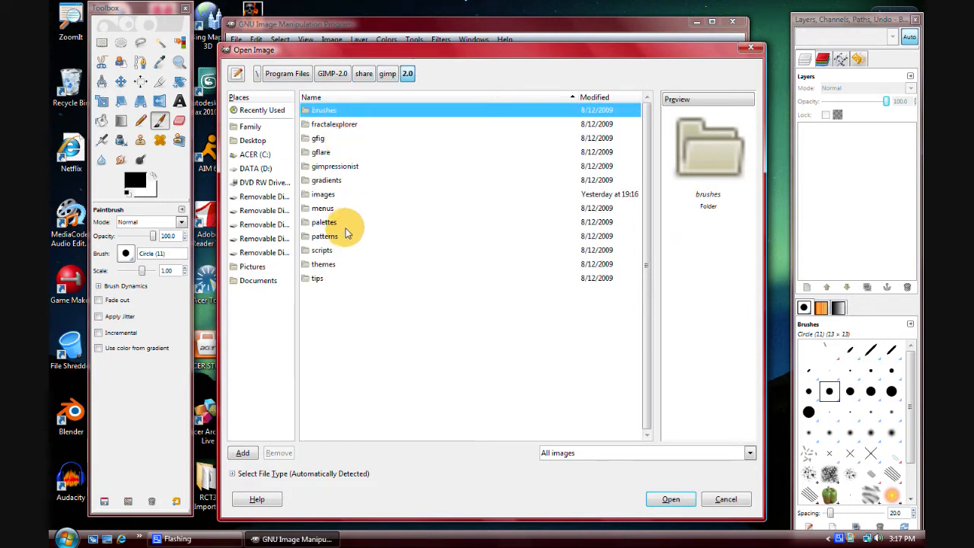
double_click(323, 195)
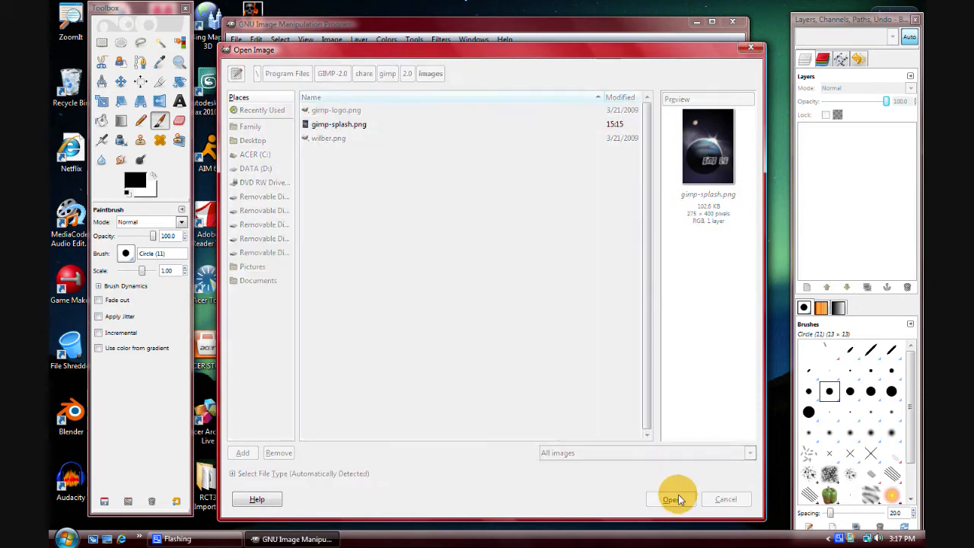
- Load gimp-splash.png, point the Save Image location at Pictures, and dismiss the save dialog
left_click(670, 500)
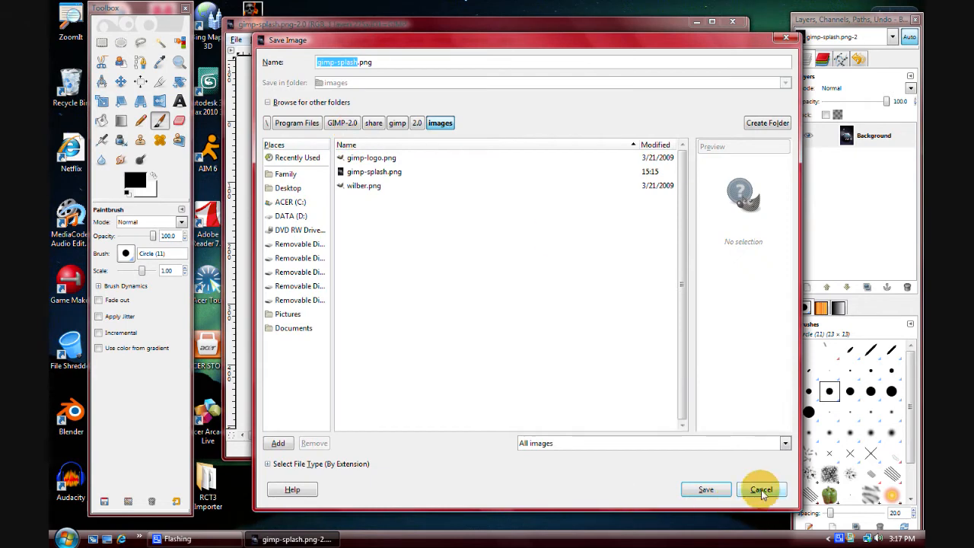
left_click(288, 313)
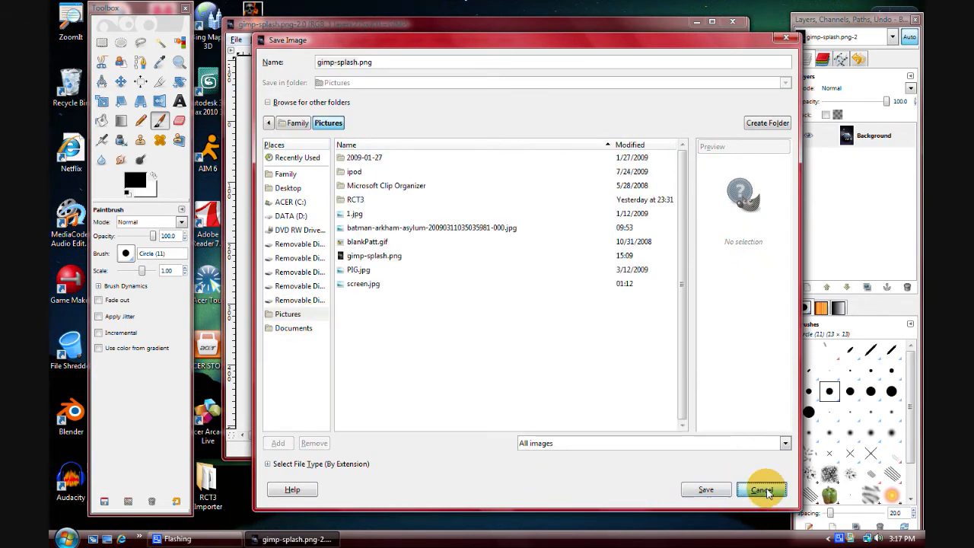
left_click(761, 491)
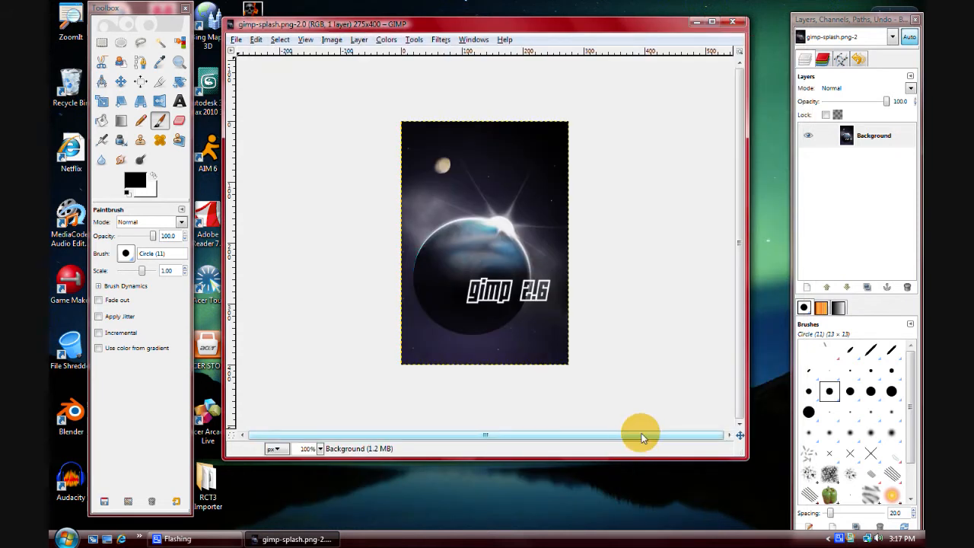
mouse_move(596, 414)
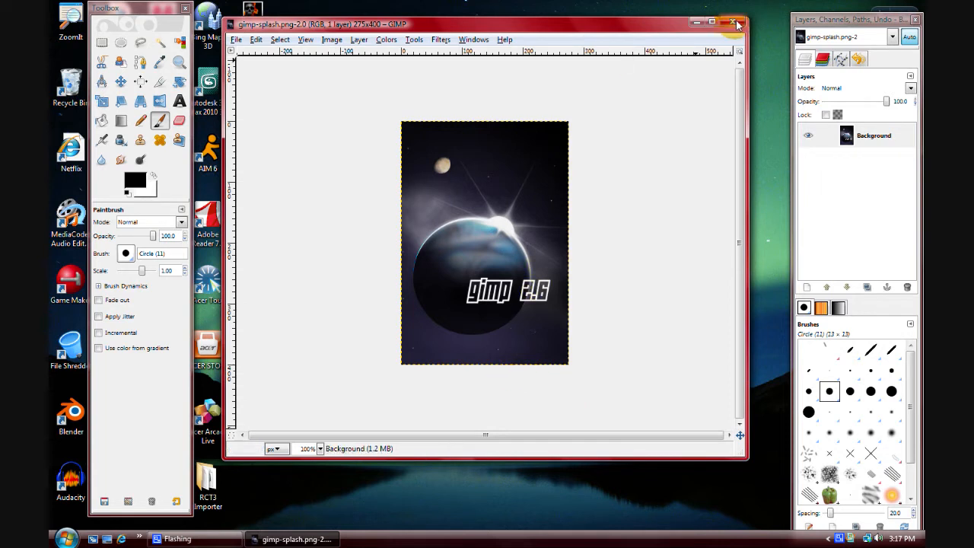
- Close the splash window and reopen gimp-splash.png from GIMP's share images folder
left_click(732, 22)
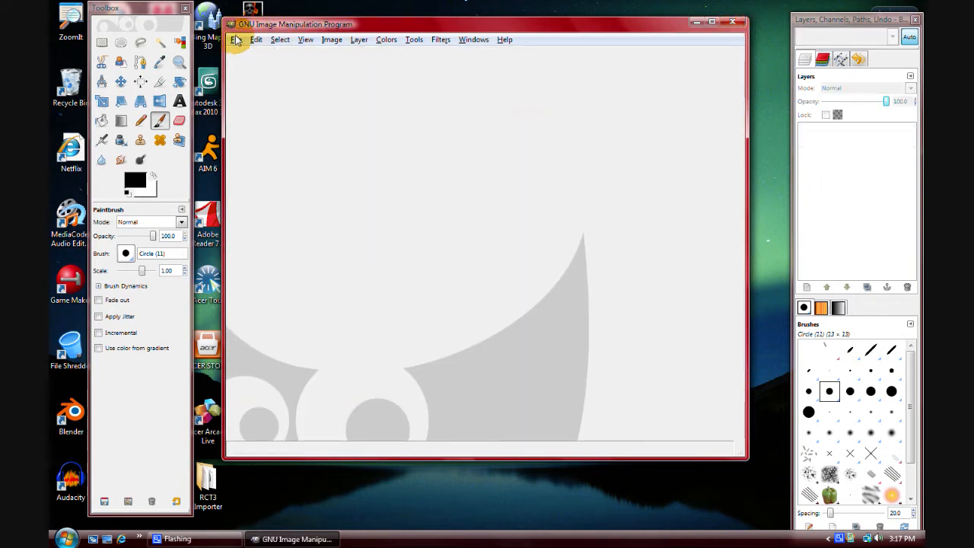
left_click(238, 40)
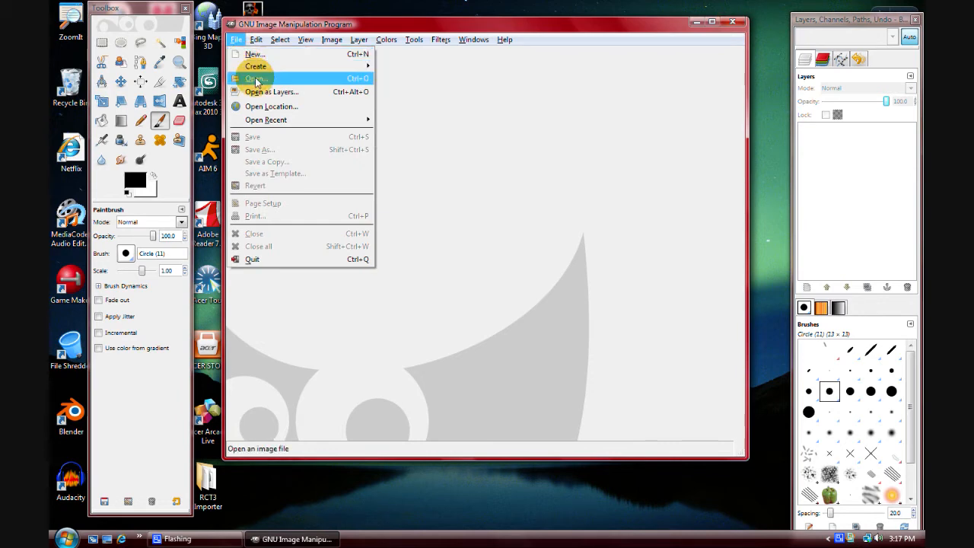
left_click(256, 79)
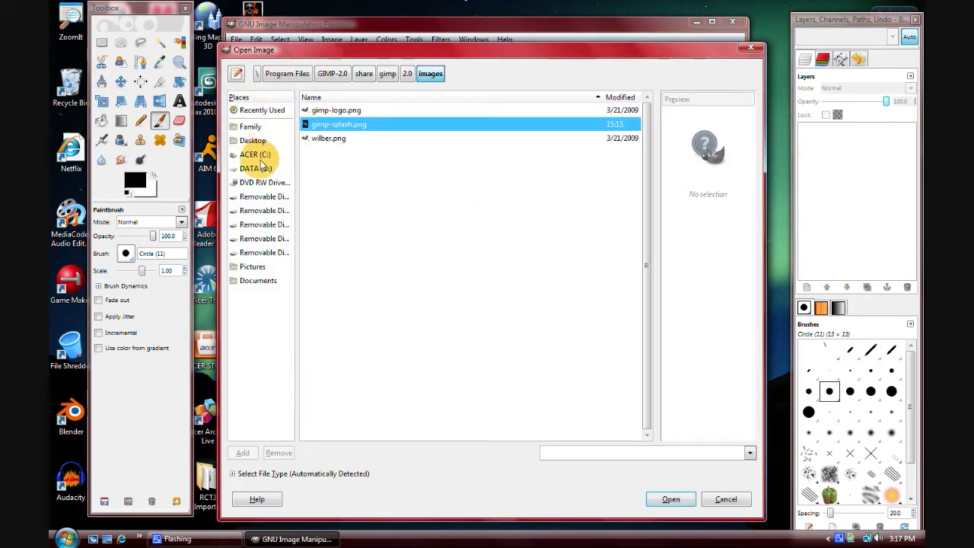
left_click(256, 156)
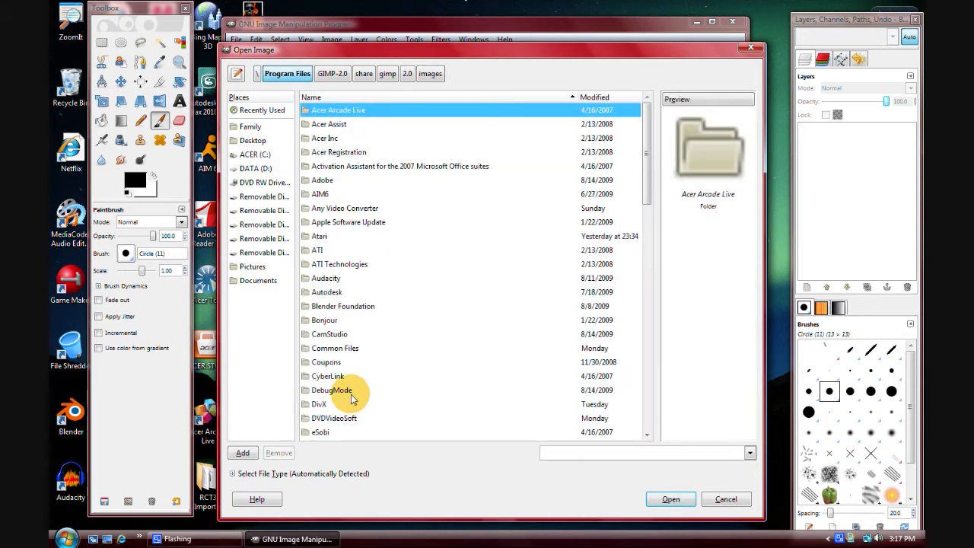
left_click(332, 73)
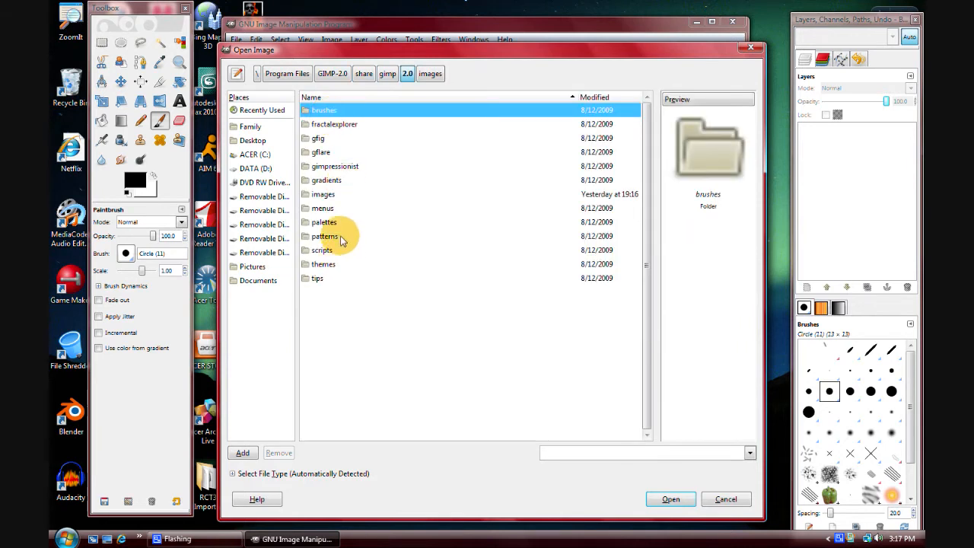
mouse_move(326, 195)
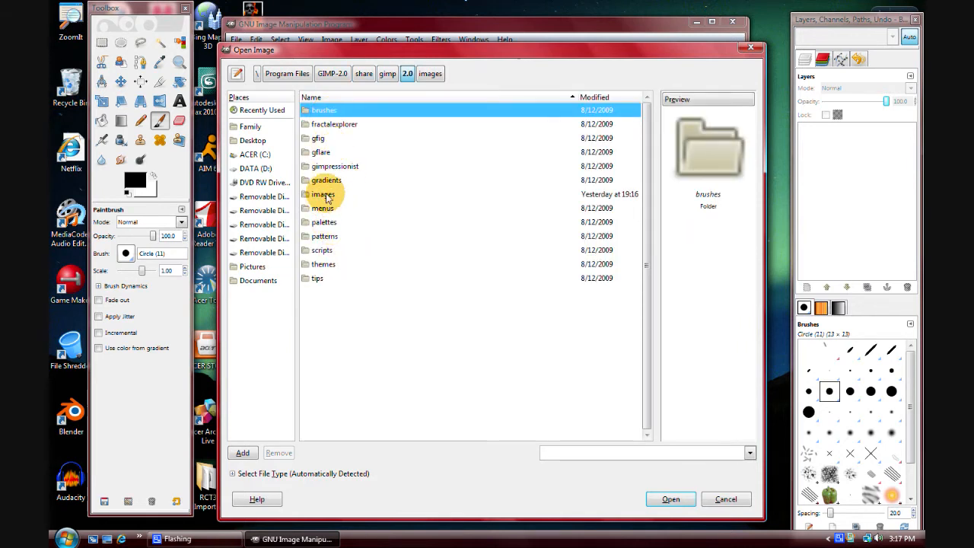
double_click(326, 194)
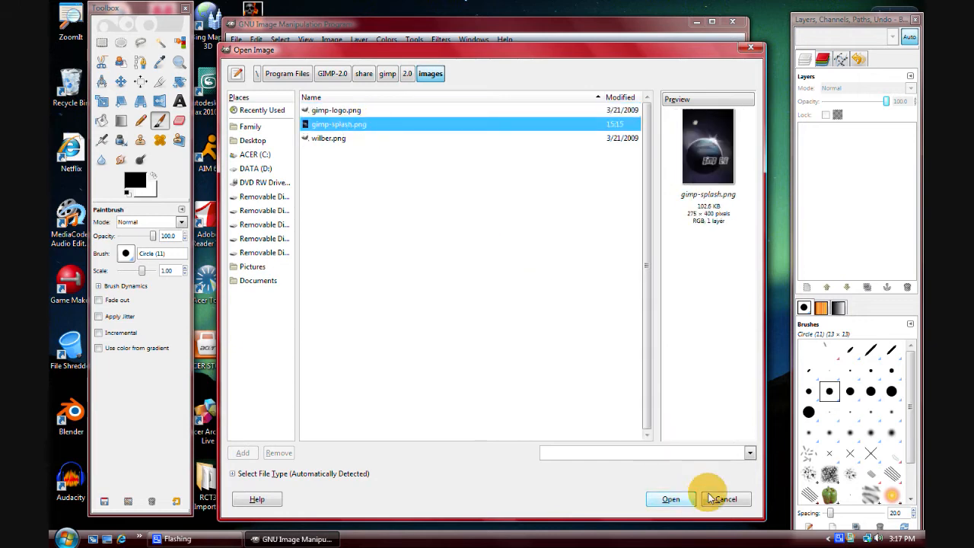
left_click(669, 500)
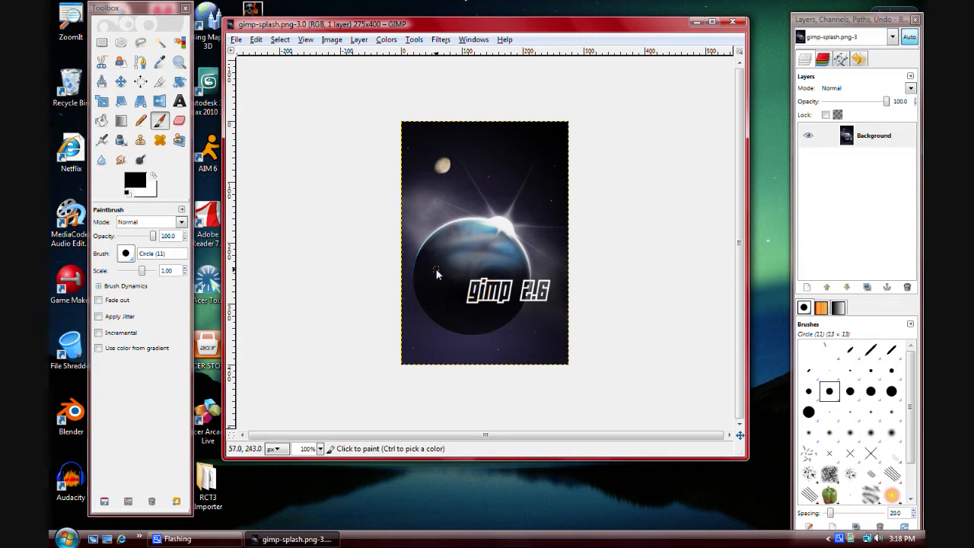
left_click_drag(438, 274, 449, 243)
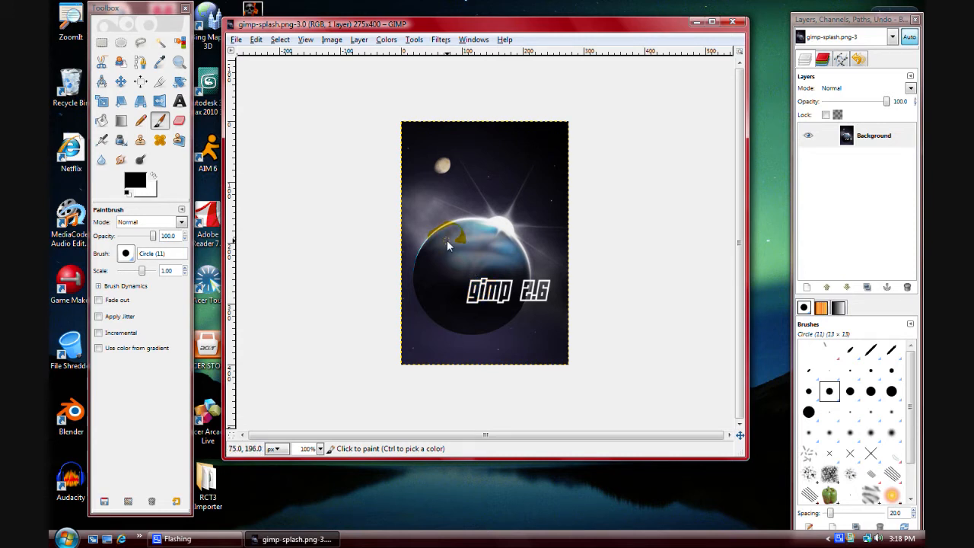
left_click(453, 236)
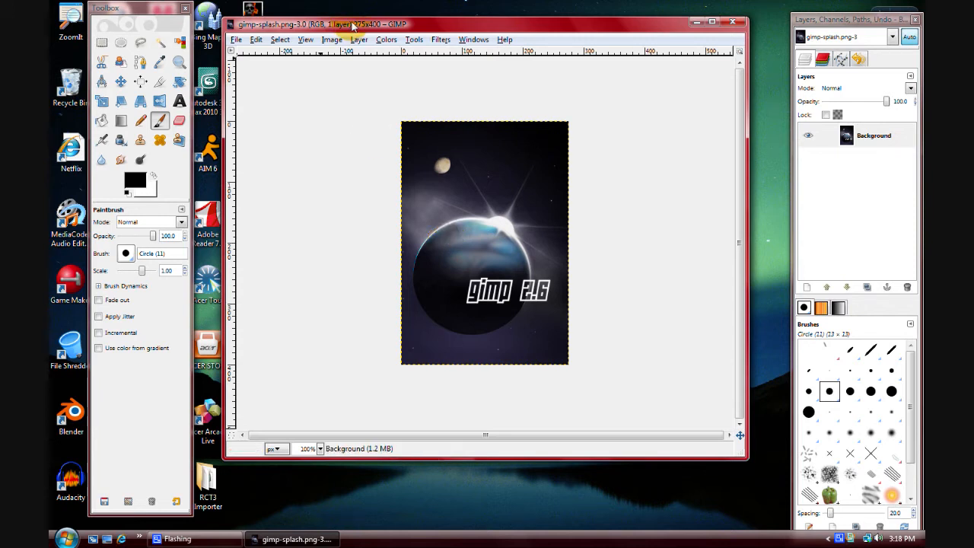
mouse_move(515, 152)
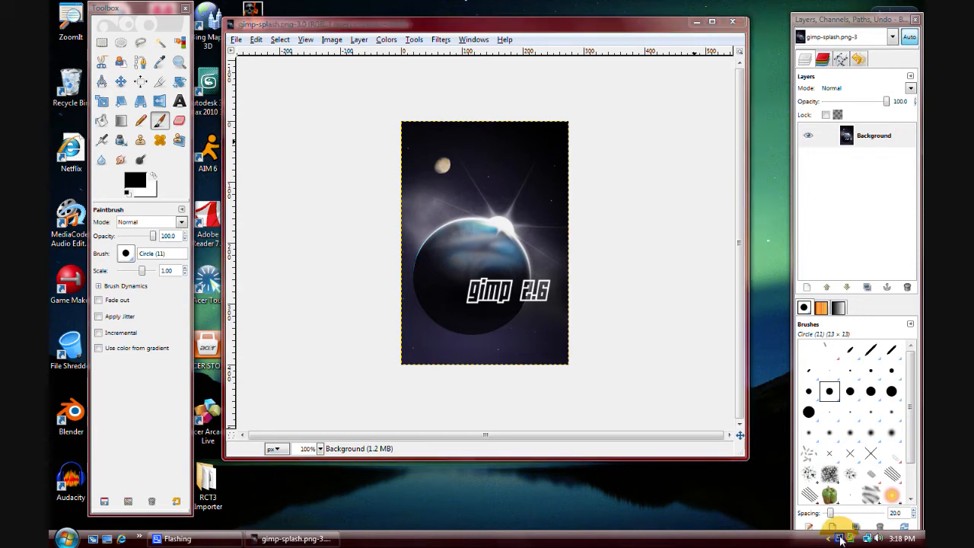
- Restart GIMP so the flaming-skull Gimp 2.6 splash appears at startup
left_click(841, 538)
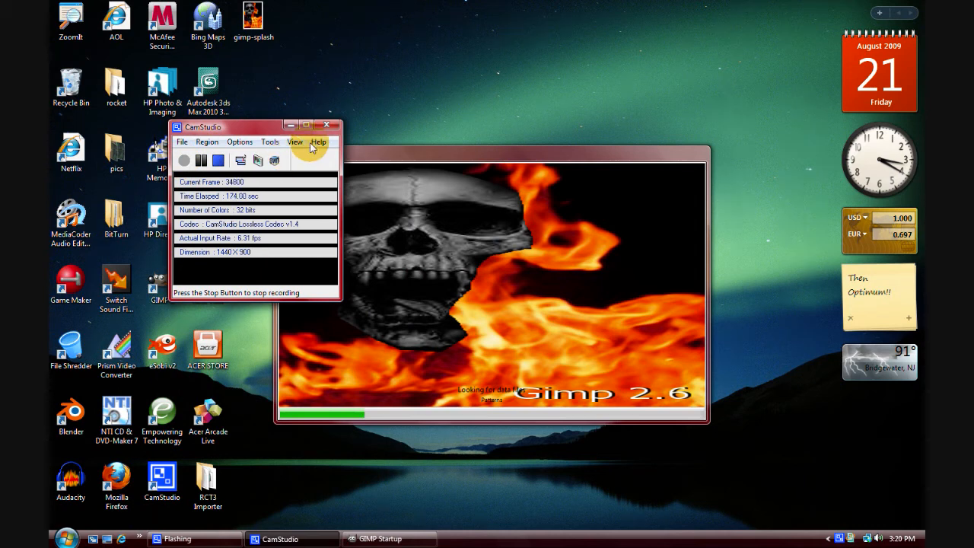
mouse_move(521, 175)
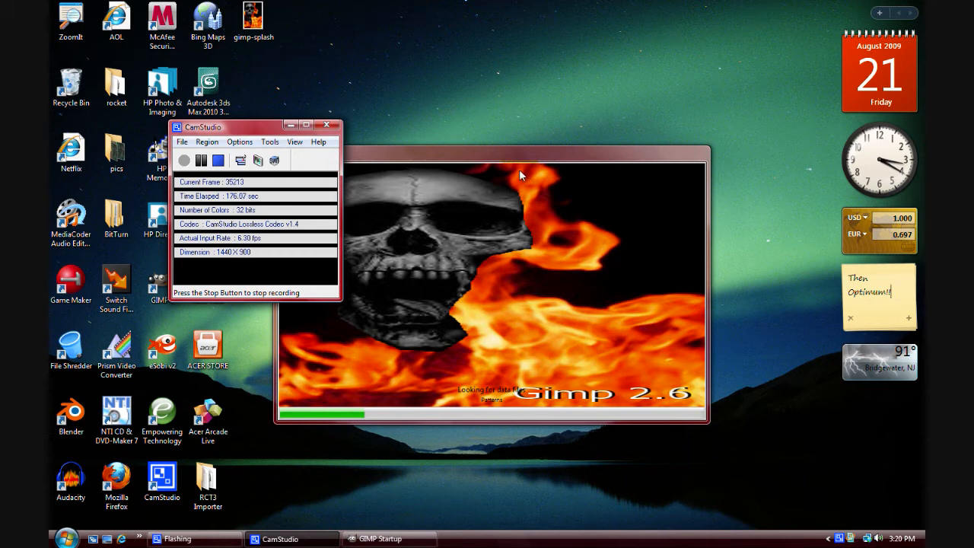
mouse_move(520, 177)
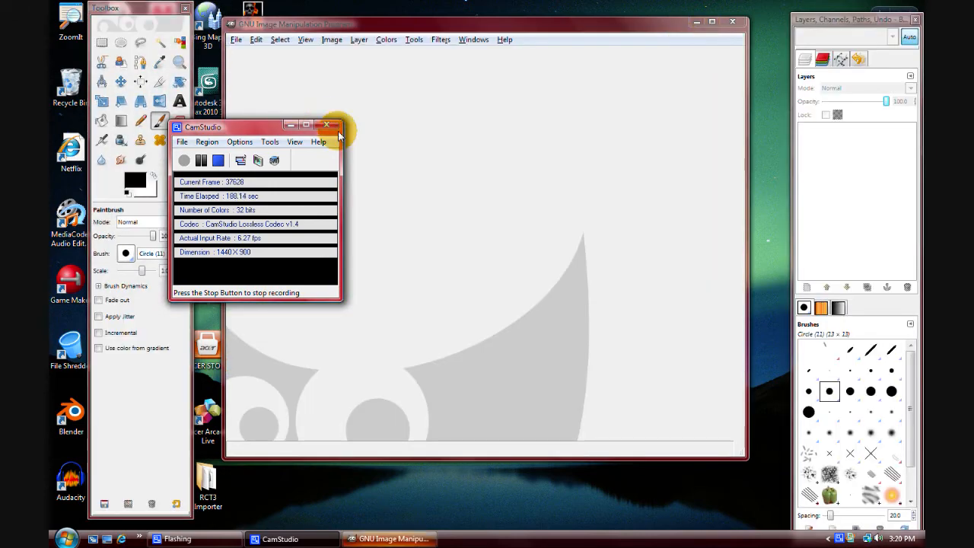
- Open the flaming-skull Gimp 2.6 PNG through File > Open
left_click(328, 125)
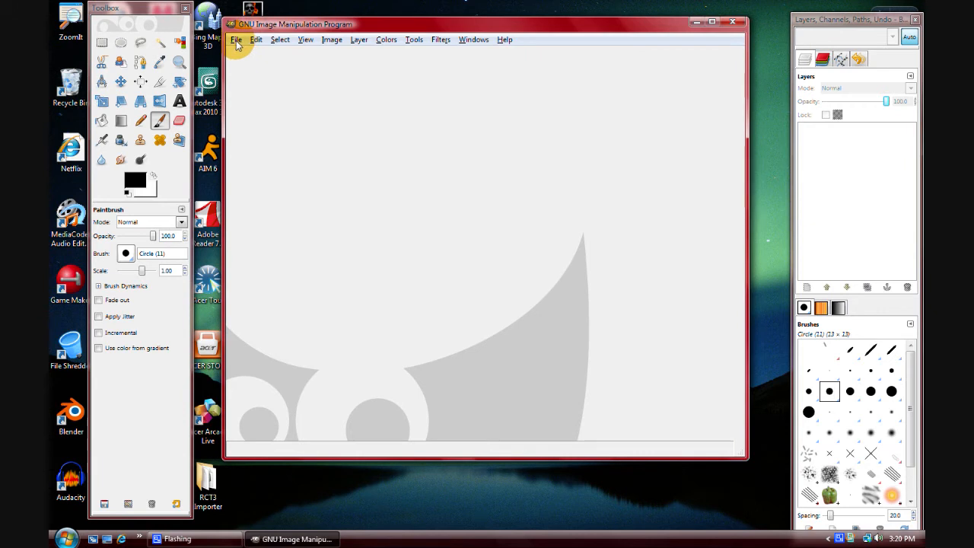
left_click(236, 39)
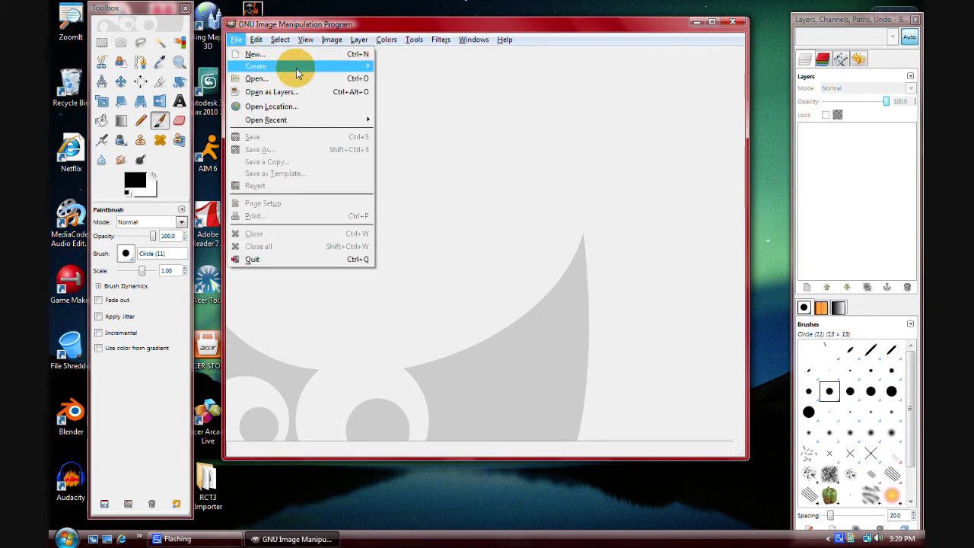
left_click(280, 40)
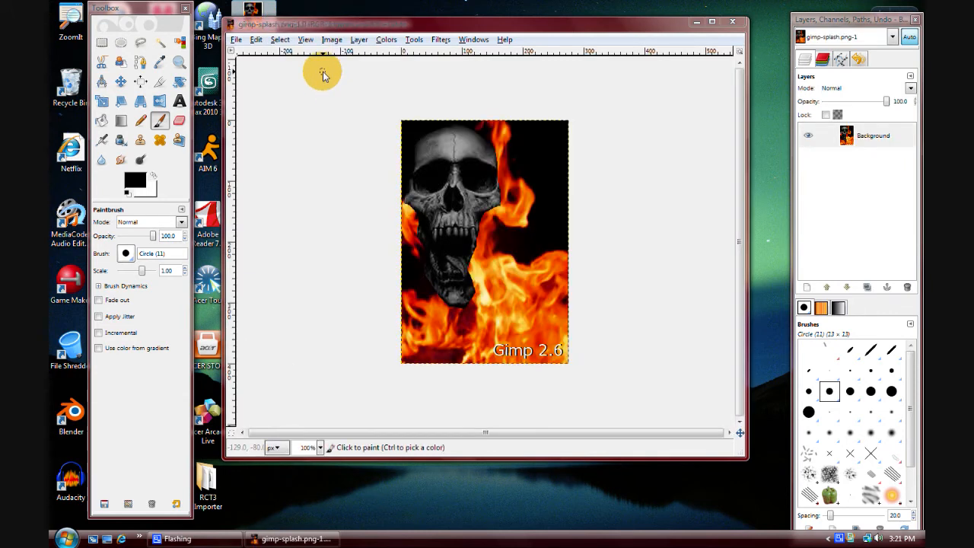
mouse_move(419, 90)
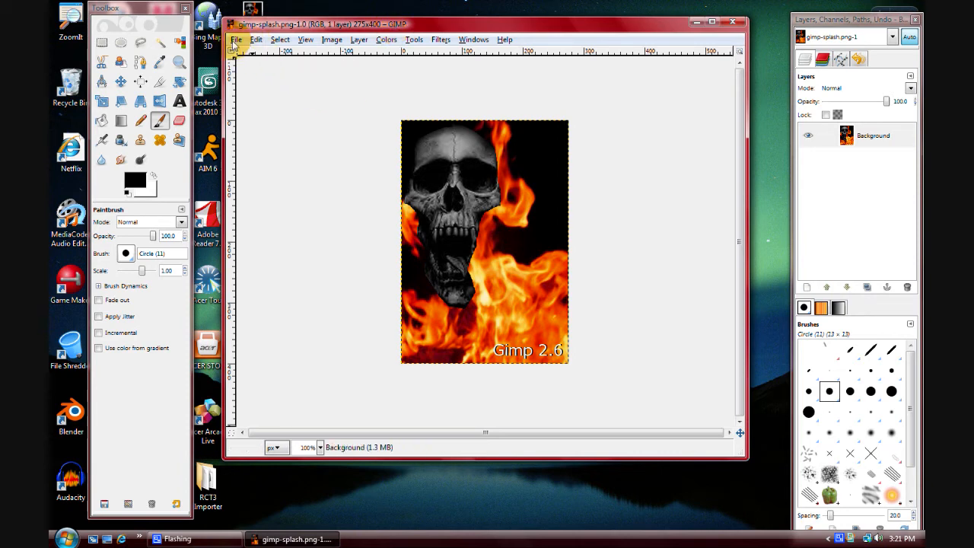
- Save the skull image as gimp-splash.png in GIMP's share images folder, replacing the existing file
left_click(236, 39)
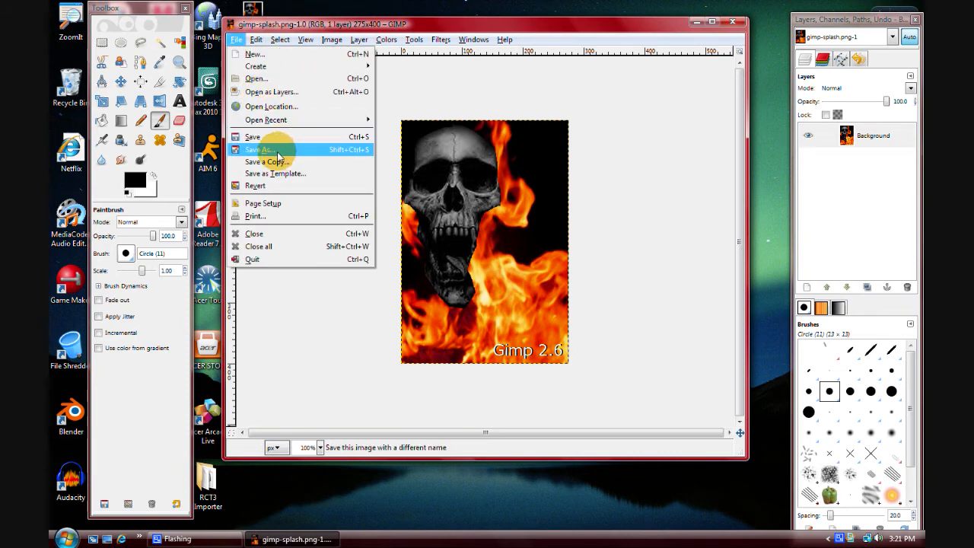
mouse_move(301, 150)
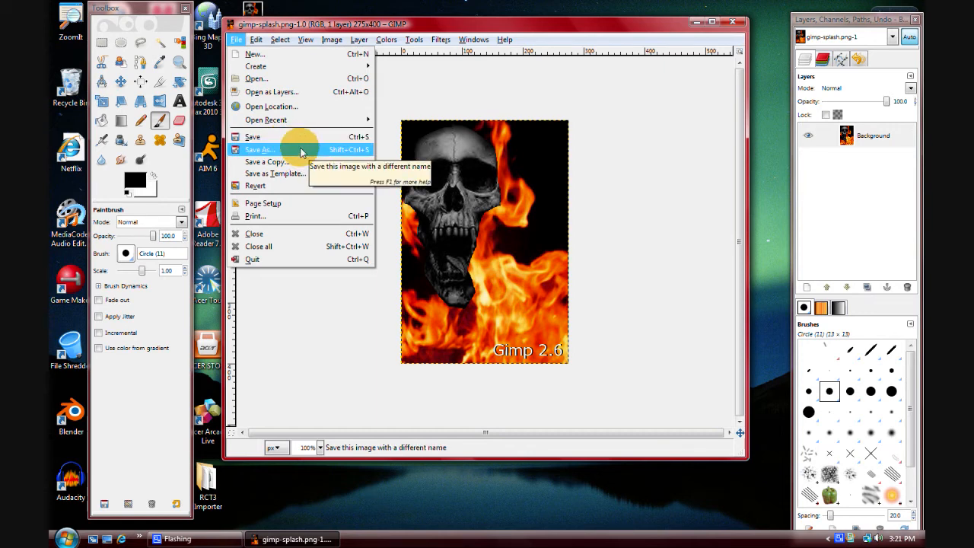
left_click(258, 149)
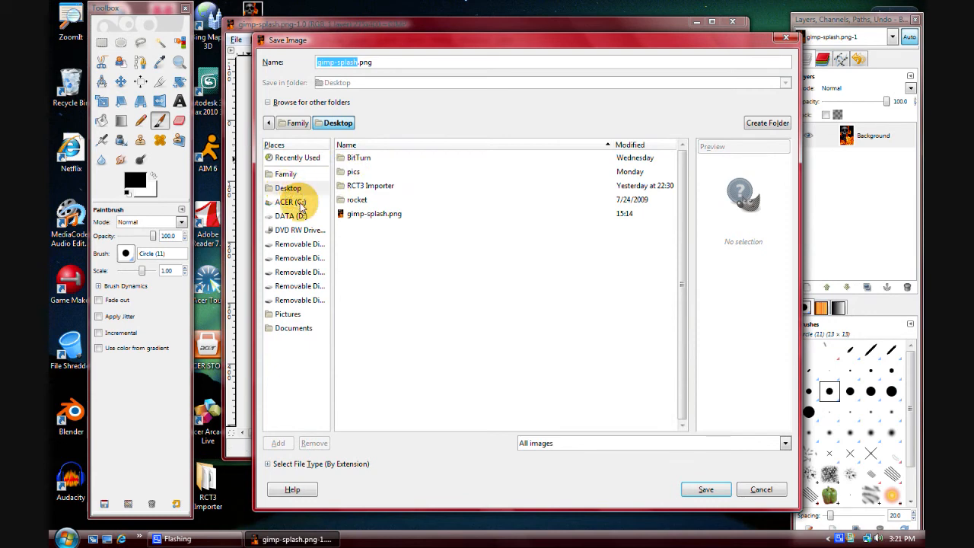
left_click(289, 201)
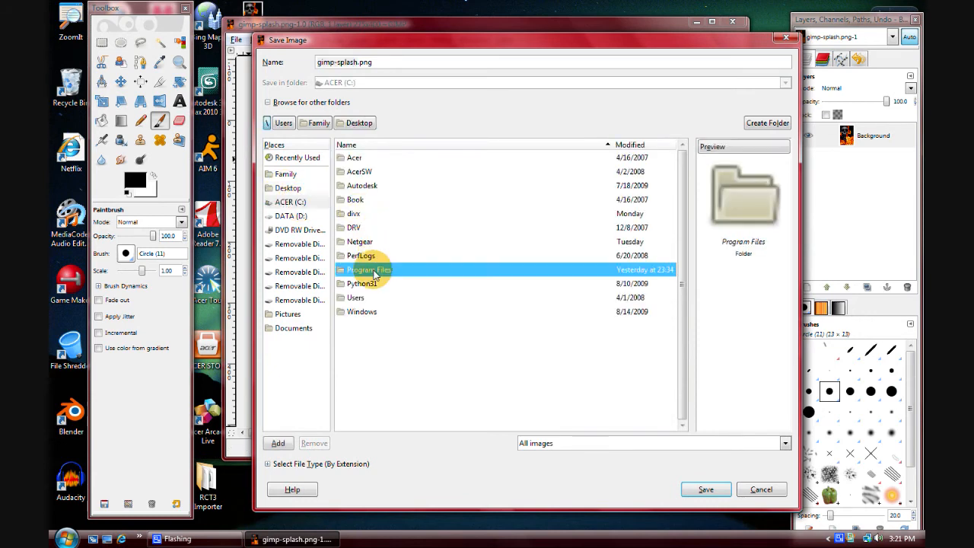
double_click(369, 270)
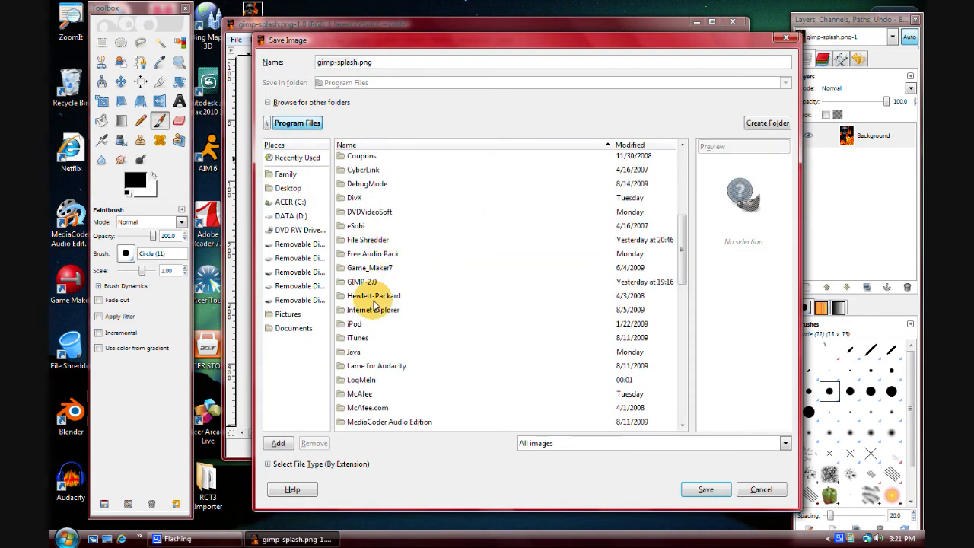
double_click(363, 281)
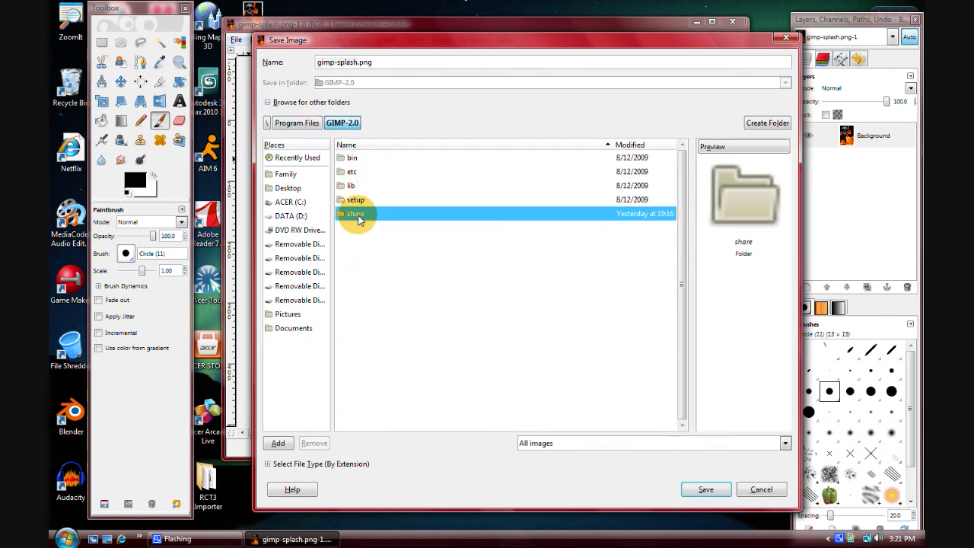
double_click(356, 213)
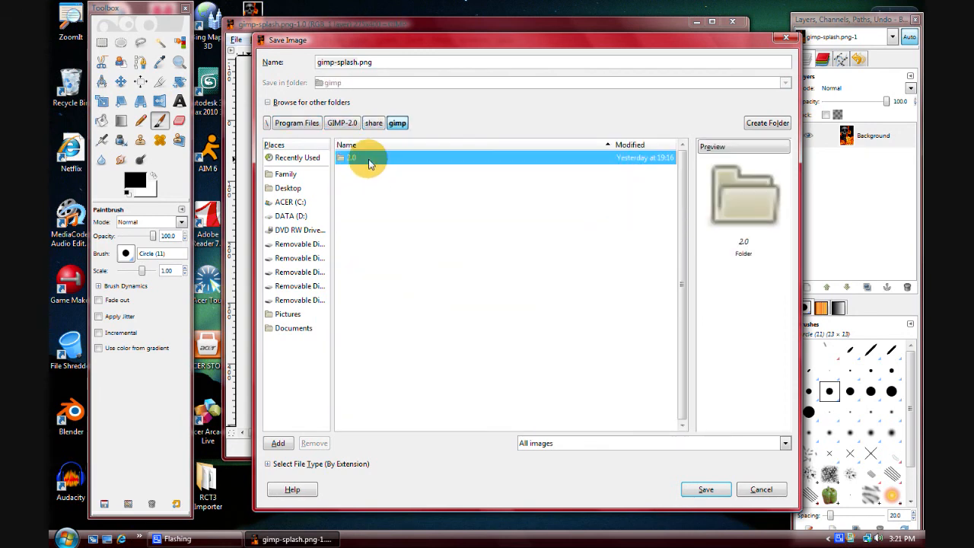
double_click(352, 156)
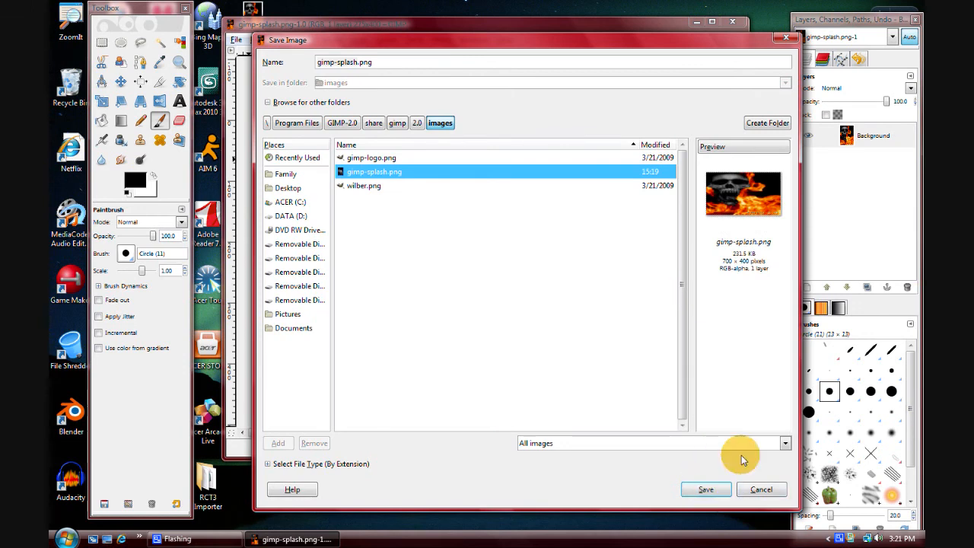
left_click(705, 488)
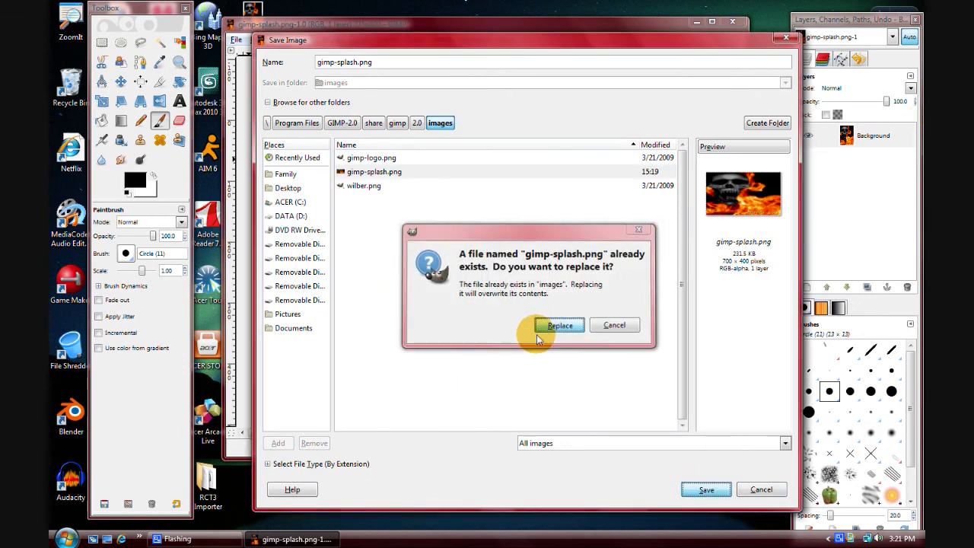
left_click(561, 326)
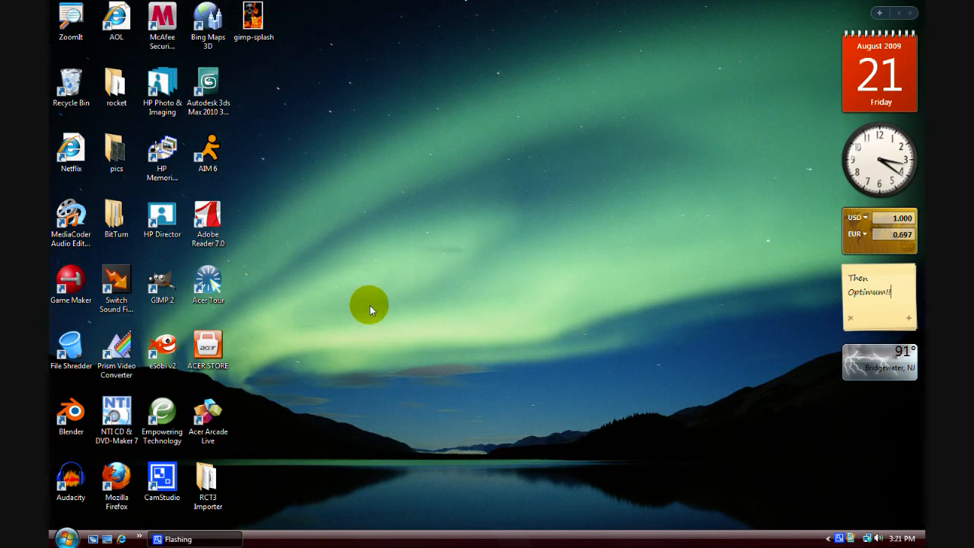
- Relaunch GIMP from the desktop shortcut to see the new flaming-skull splash
double_click(162, 280)
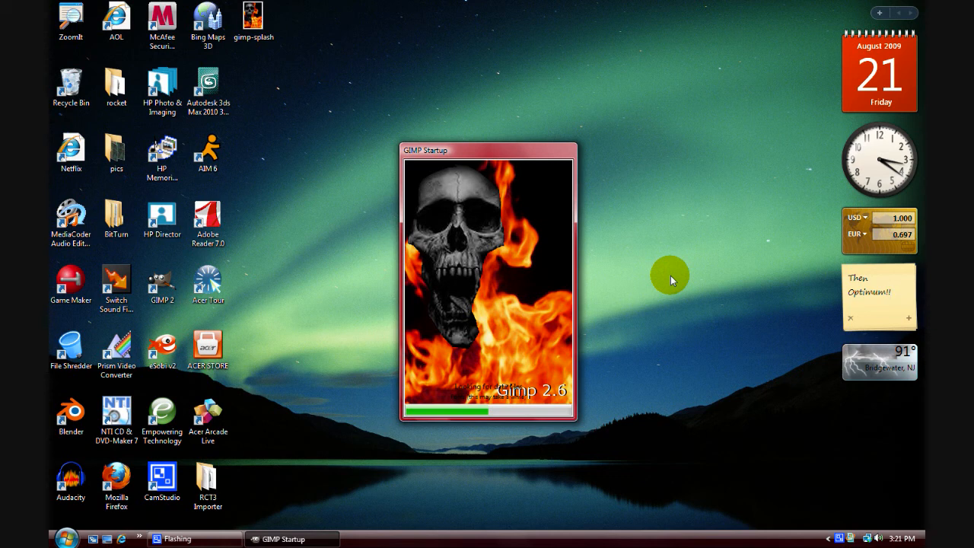
mouse_move(606, 325)
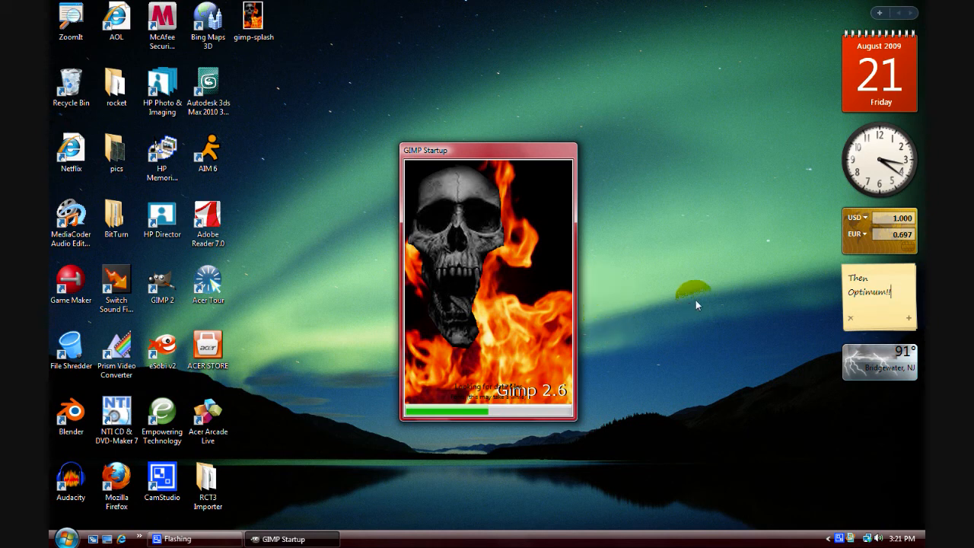
mouse_move(691, 301)
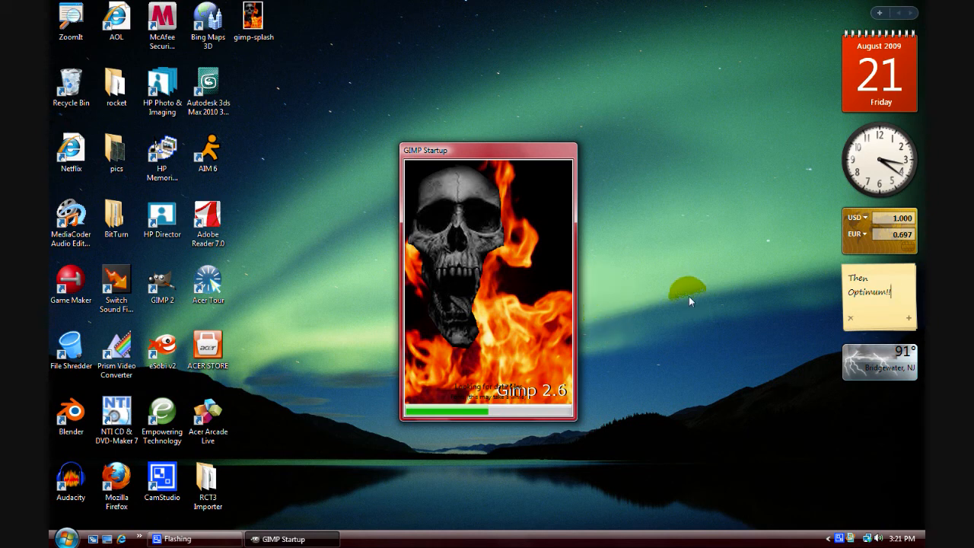
mouse_move(502, 268)
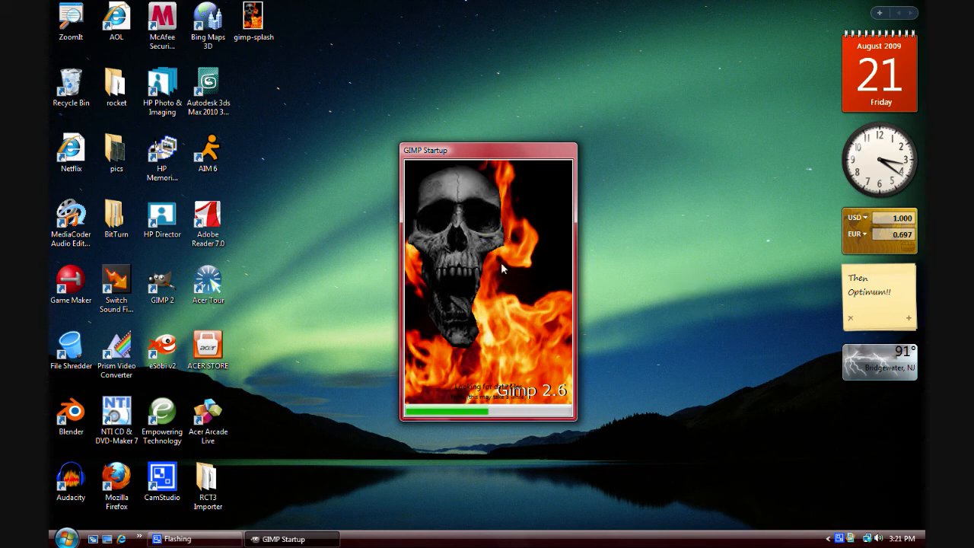
- Open Pictures from the Start menu and select the gimp-splash PNG backup to view its details
left_click(67, 539)
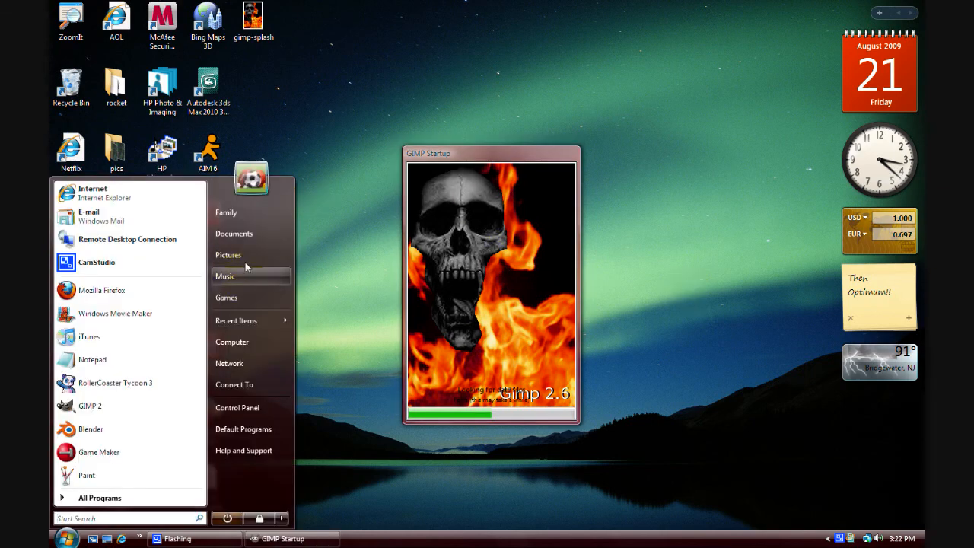
left_click(228, 256)
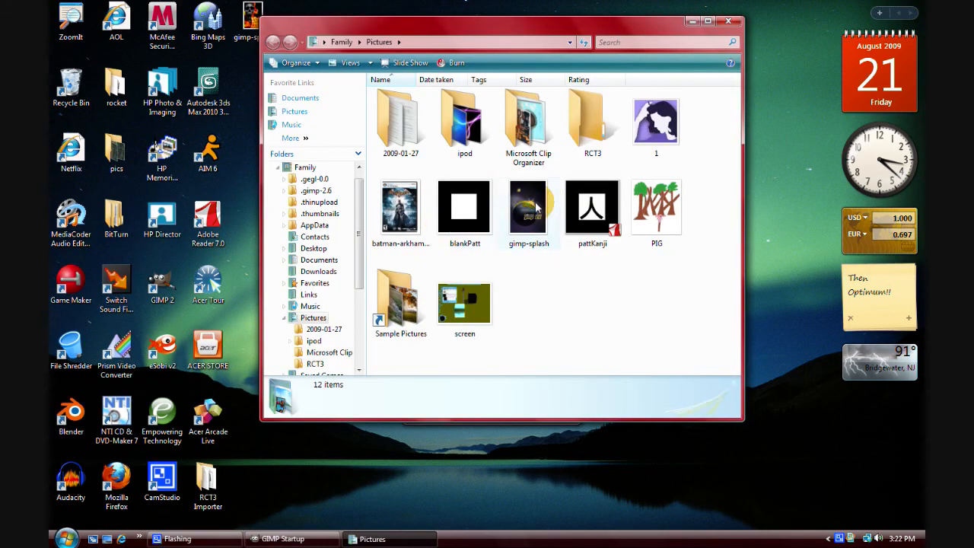
left_click(528, 207)
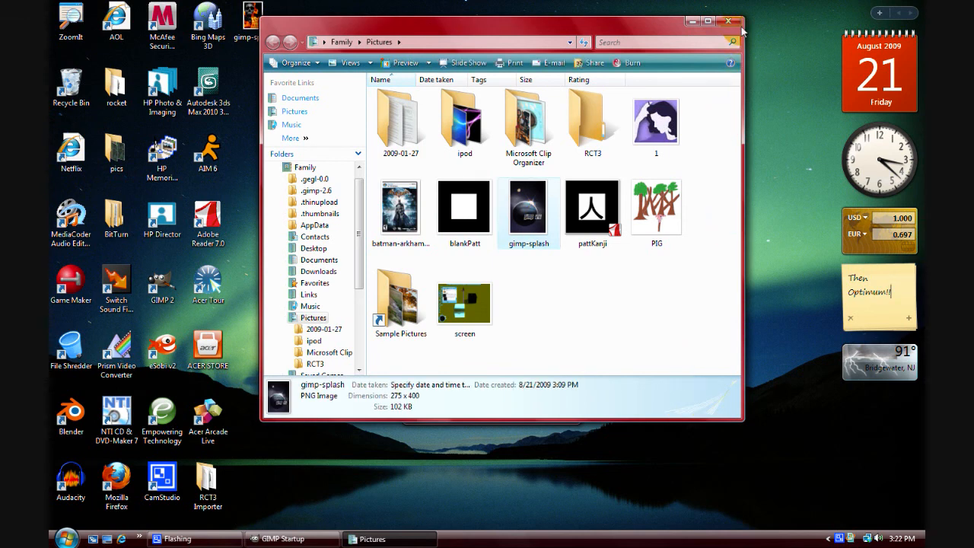